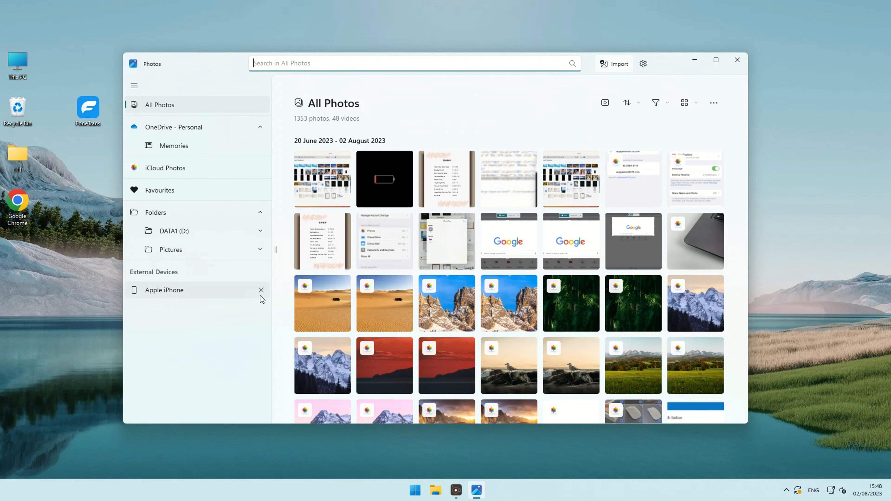
- Remove the Apple iPhone from the External Devices list in the Photos sidebar
click(261, 289)
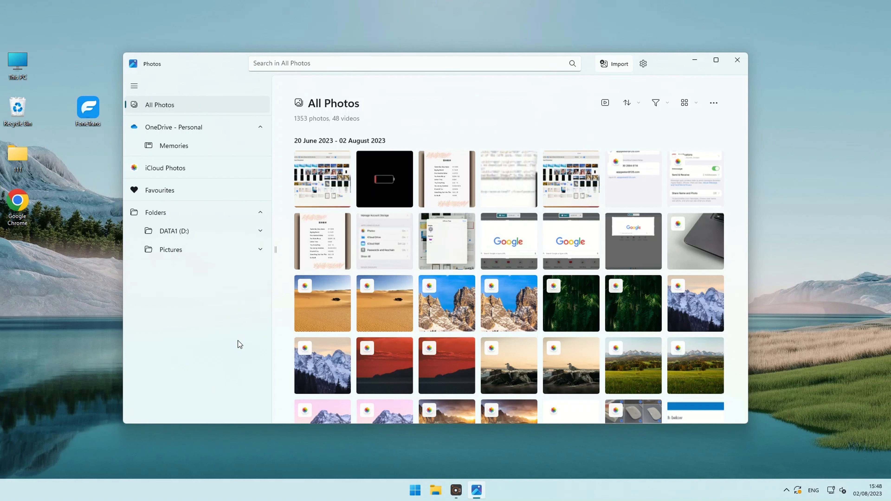
mouse_move(328, 124)
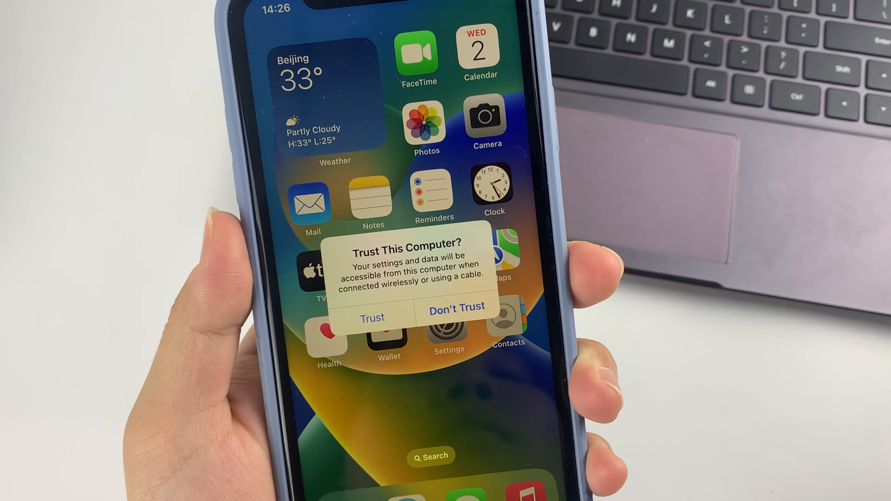
- Accept the 'Trust This Computer?' prompt on the iPhone
click(372, 317)
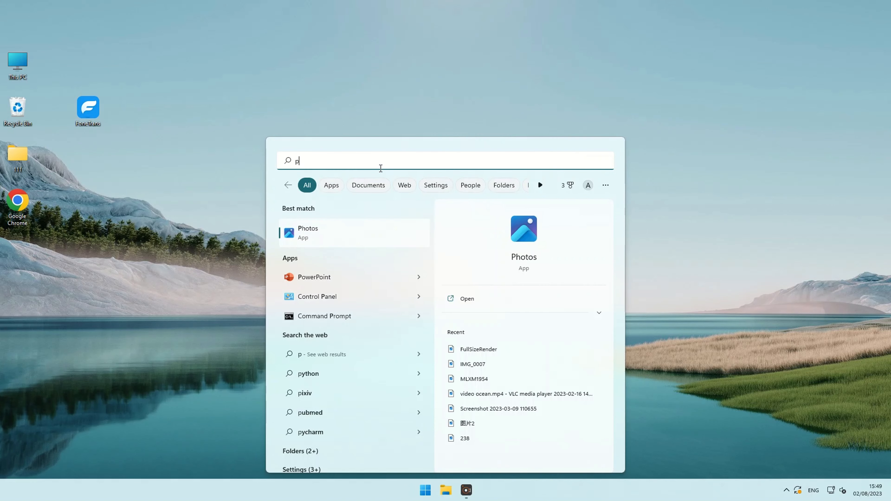
- Search Start for 'photo' to launch the Photos app again
text(hoto)
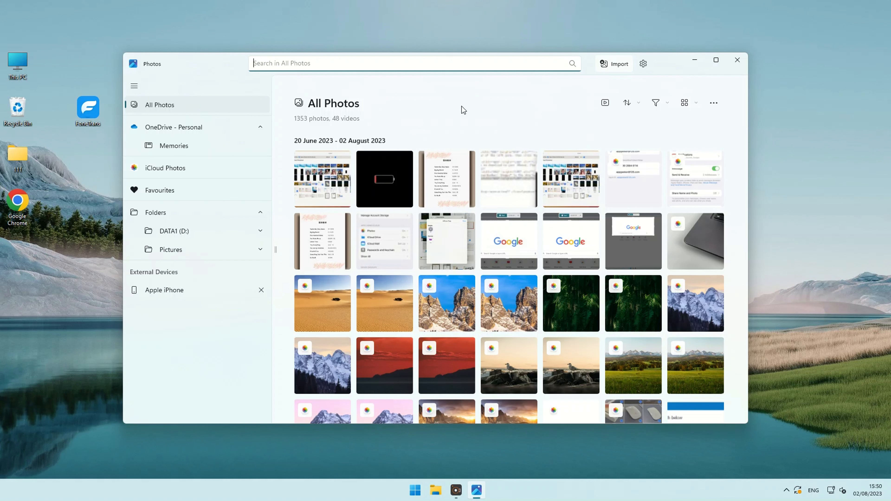
mouse_move(487, 117)
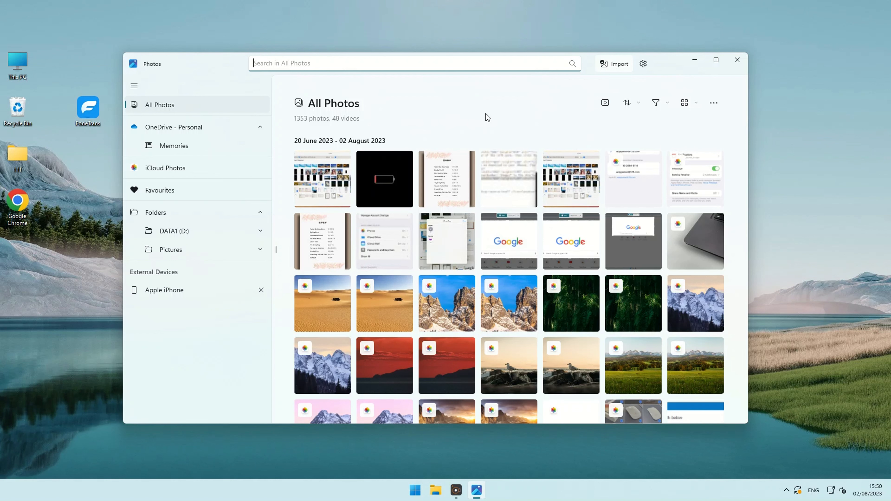
mouse_move(484, 232)
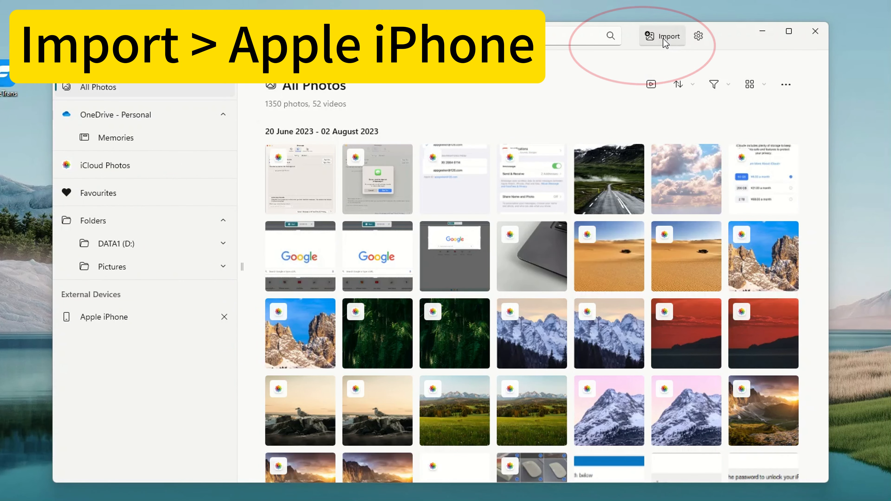
- Browse the Apple iPhone import source, tick an item and add the 4 chosen items
click(661, 35)
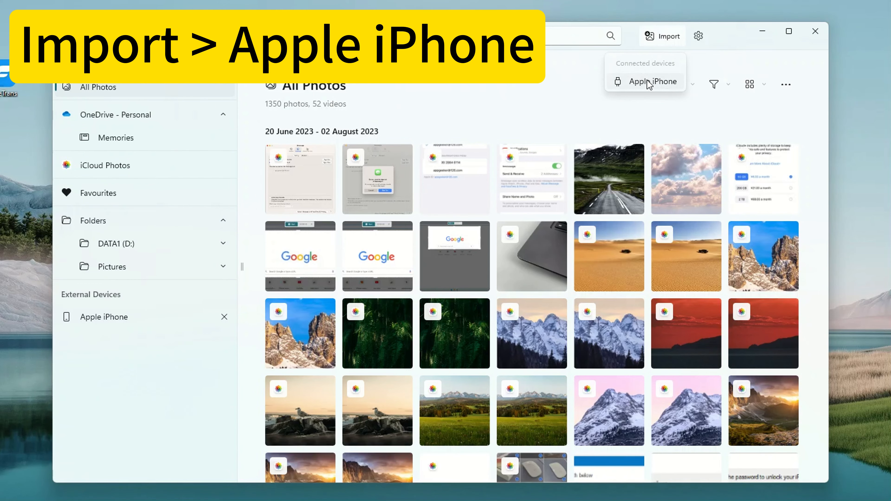
click(650, 81)
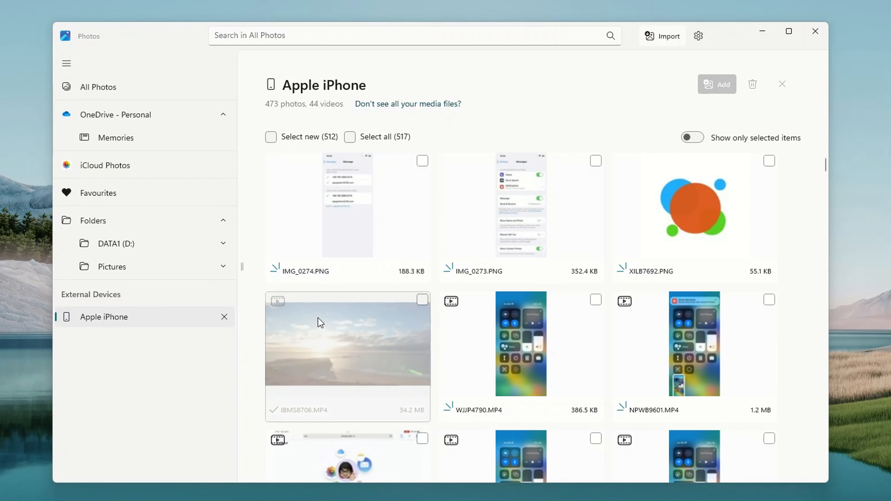
click(422, 316)
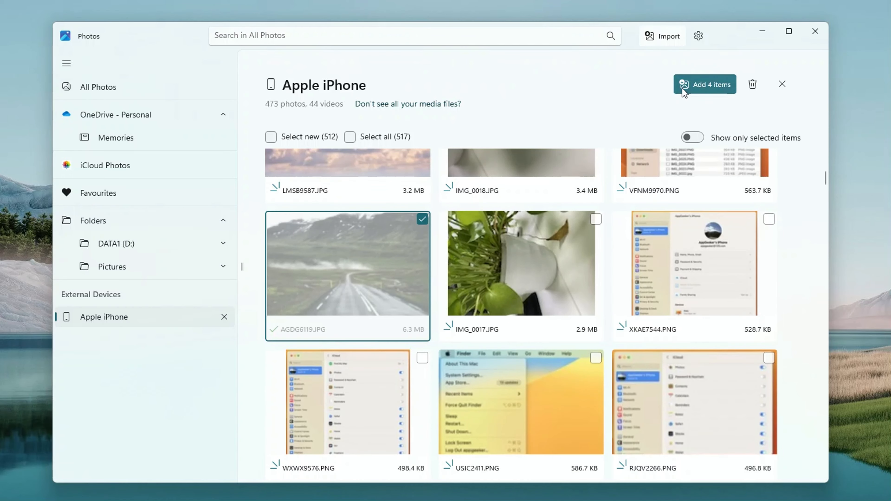
click(708, 84)
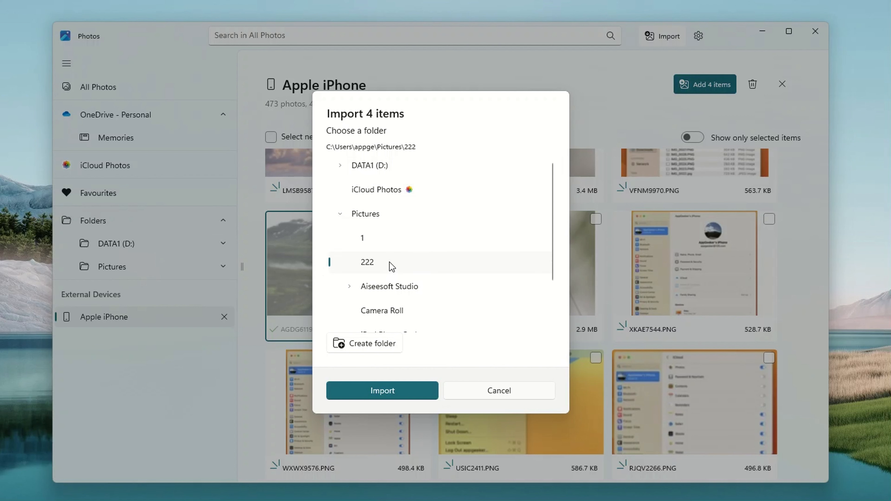
mouse_move(396, 278)
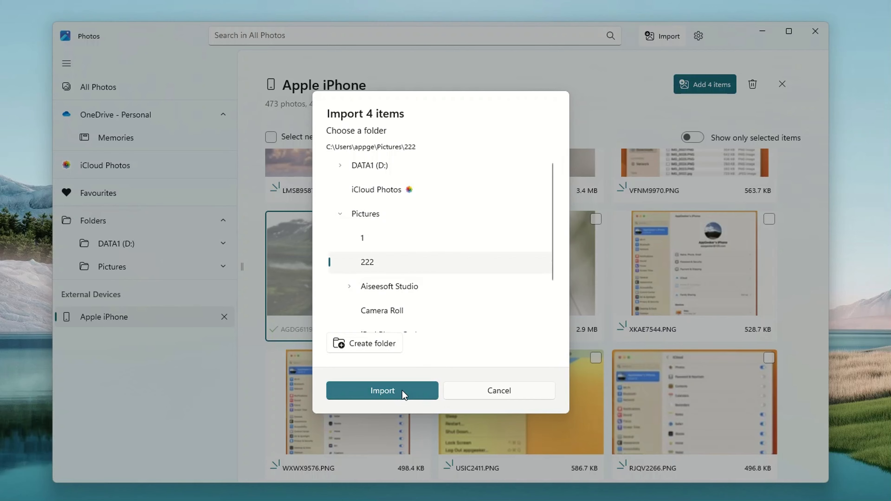
- Import the items into Pictures > 222 and view the 222 folder from the notification
click(382, 390)
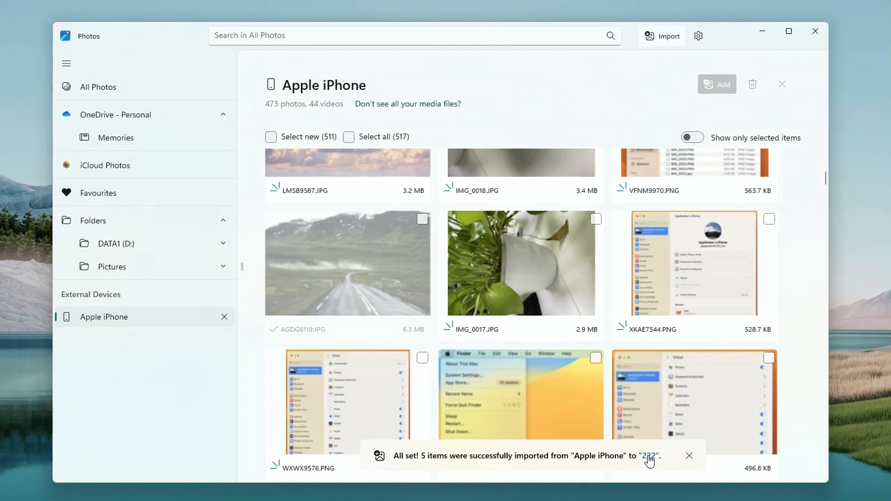
click(650, 456)
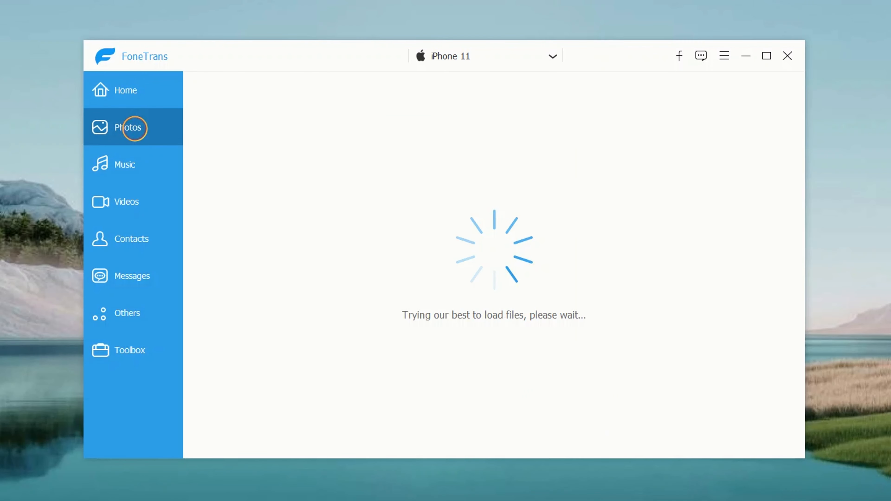
- Export the checked desert photo from the iPhone 11 to the PC, acknowledging the thumbnail warning
click(129, 127)
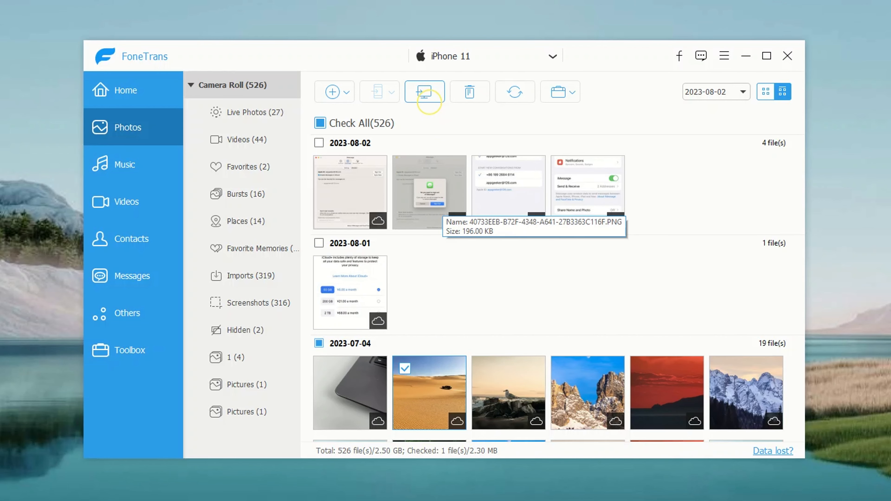
click(424, 92)
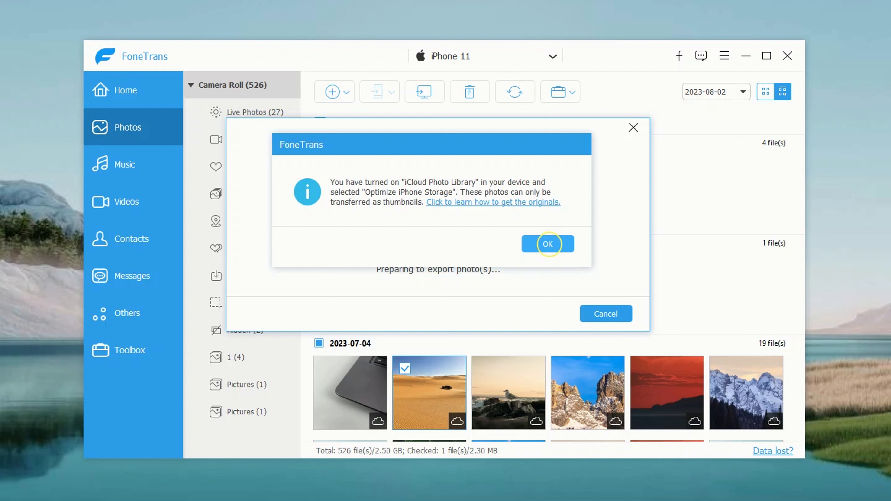
click(547, 244)
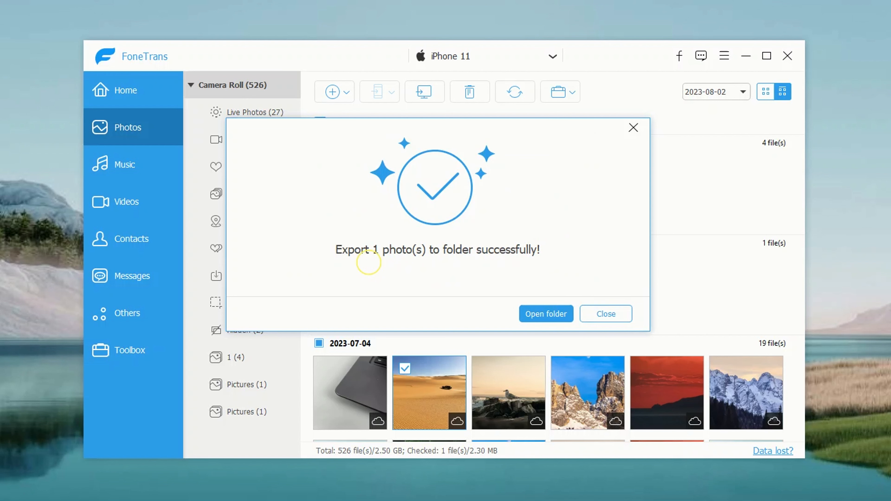
mouse_move(471, 265)
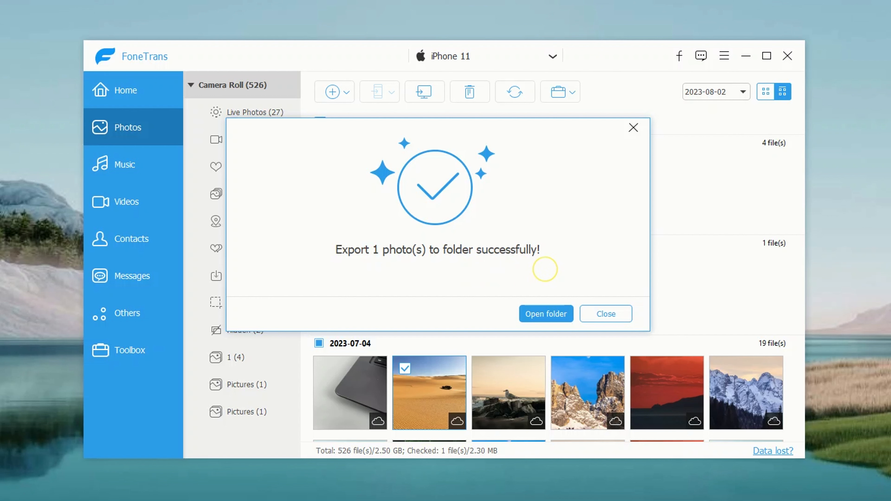
mouse_move(634, 127)
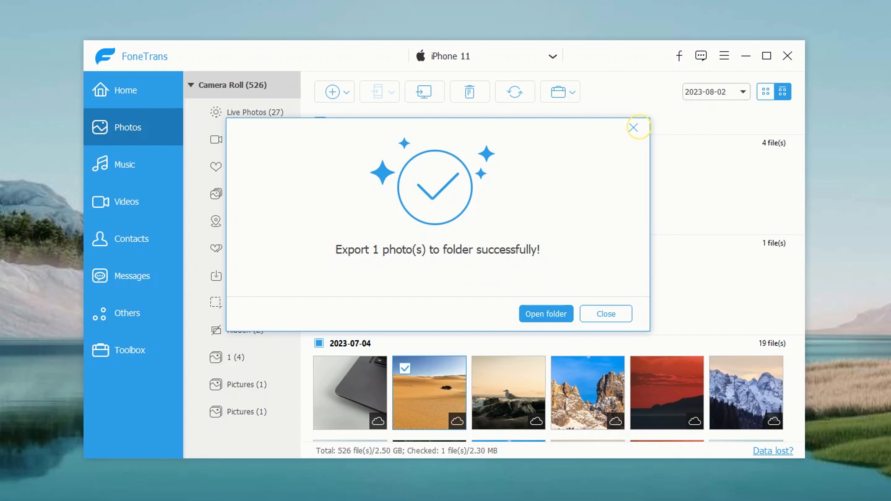
click(633, 127)
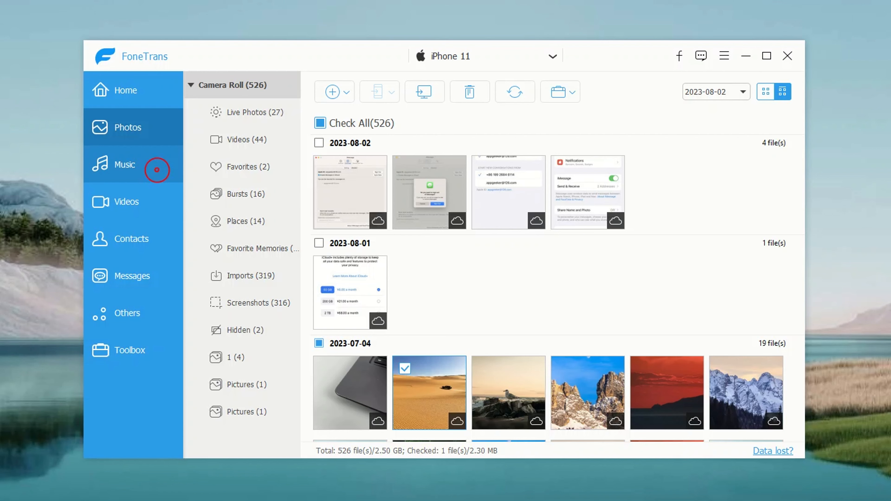
- Browse the Videos and Others categories, then the Toolbox of extra tools
click(127, 201)
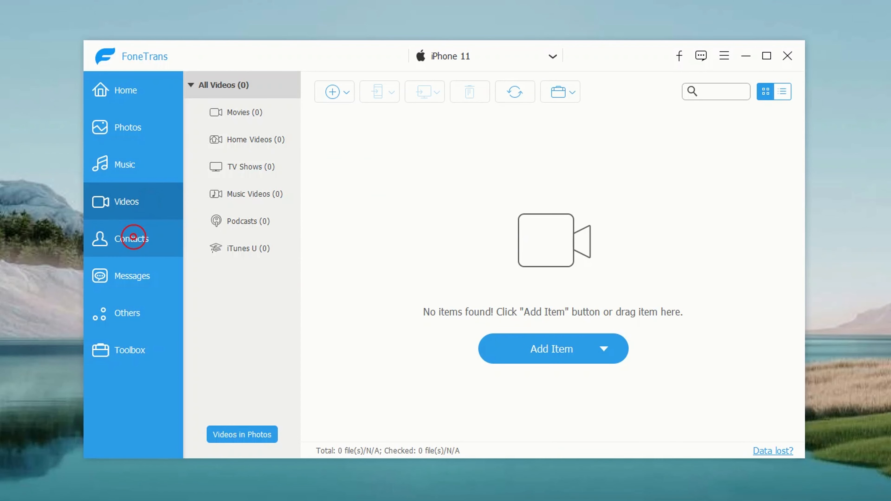
click(132, 275)
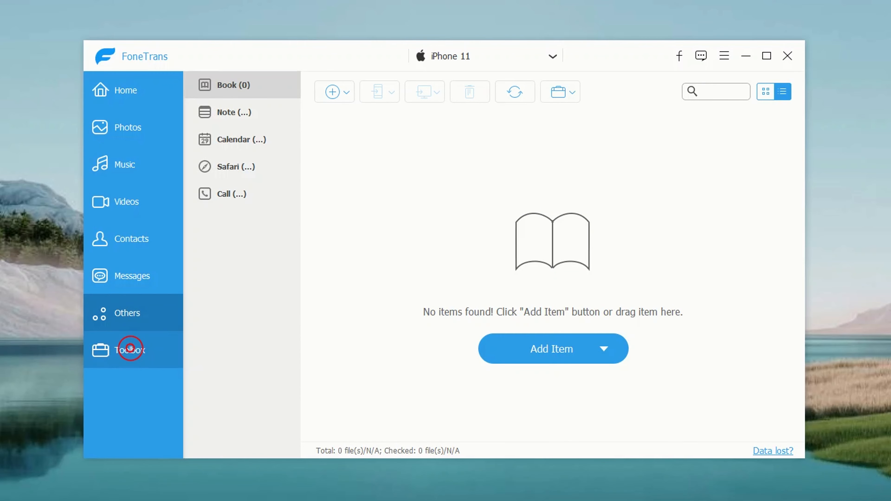
click(129, 350)
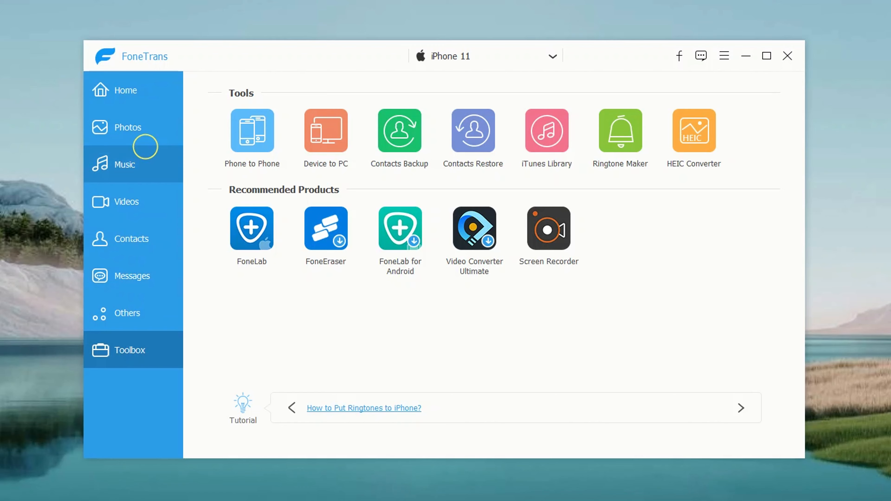
click(740, 408)
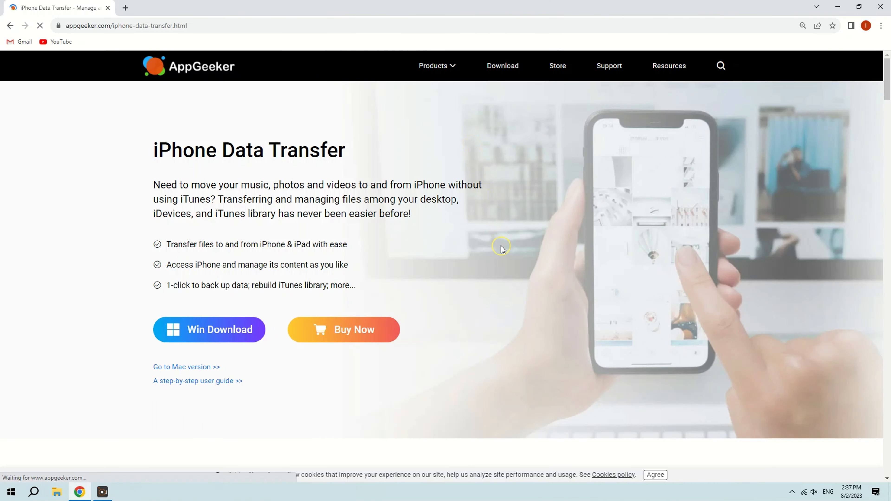
mouse_move(423, 283)
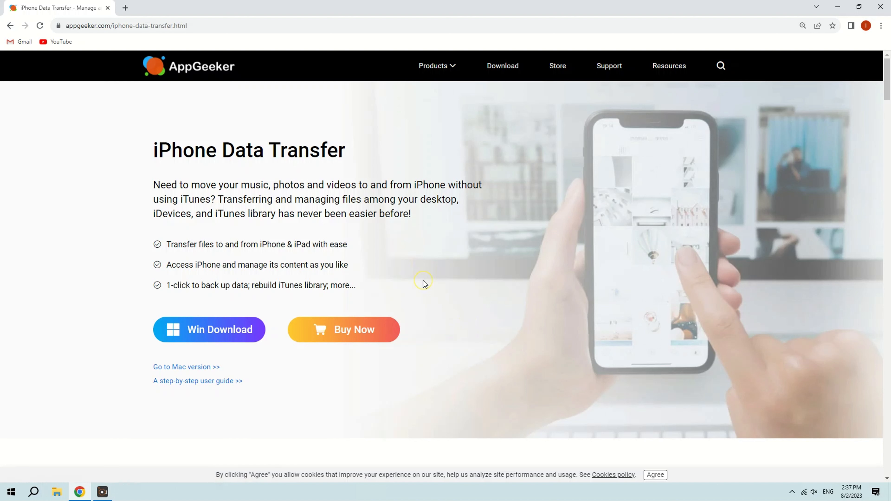
mouse_move(446, 271)
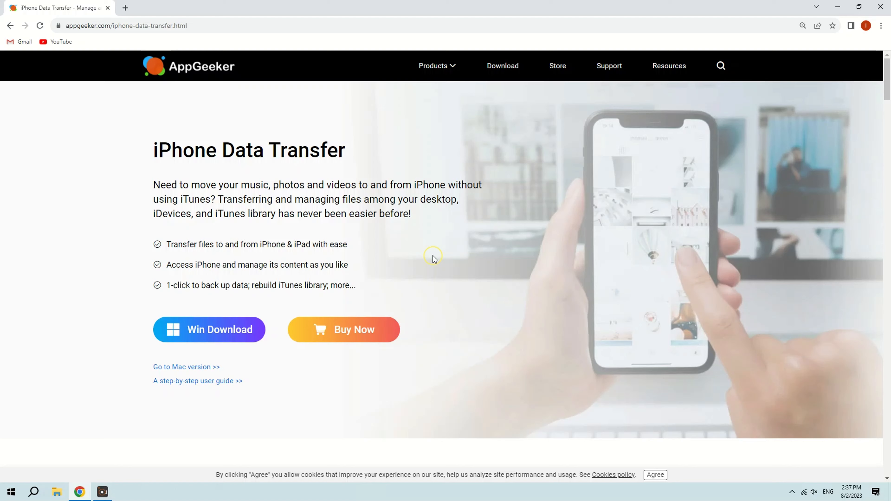
- Scroll down the AppGeeker iPhone Data Transfer page below the Win Download offer
scroll(down, 3)
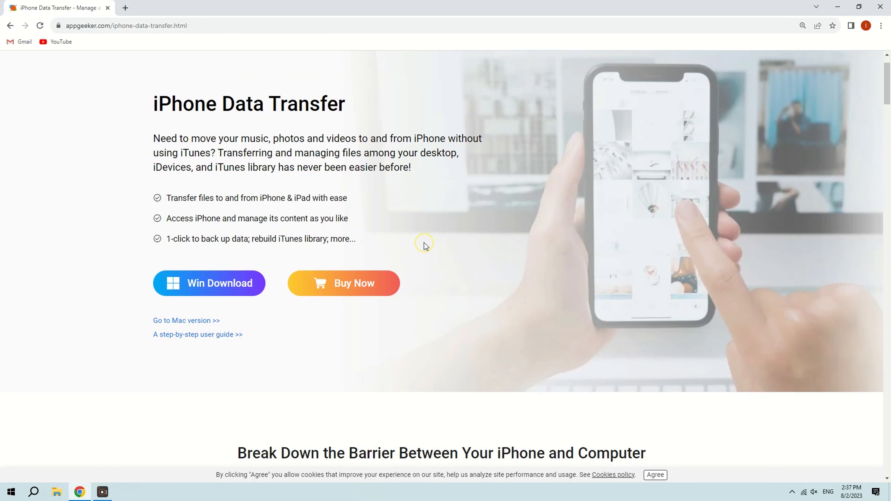
mouse_move(271, 277)
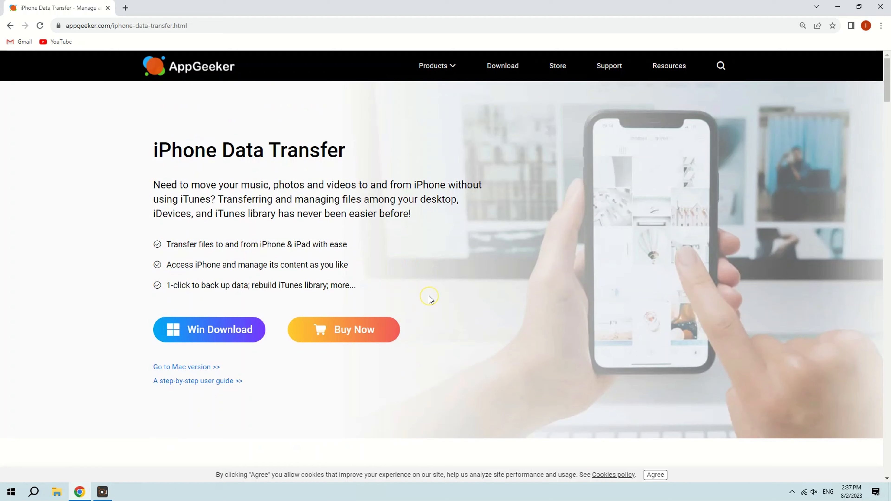
mouse_move(246, 330)
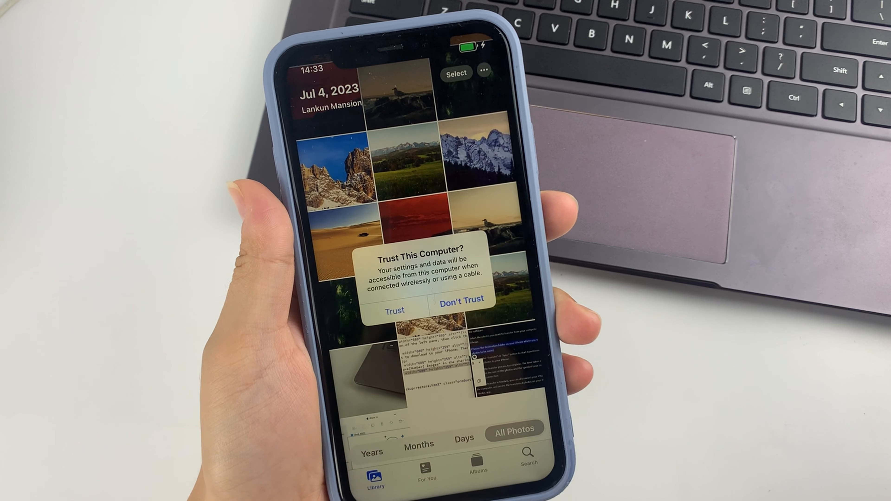
- Trust the computer on the iPhone so FoneTrans can read the iPhone 11's data
click(395, 311)
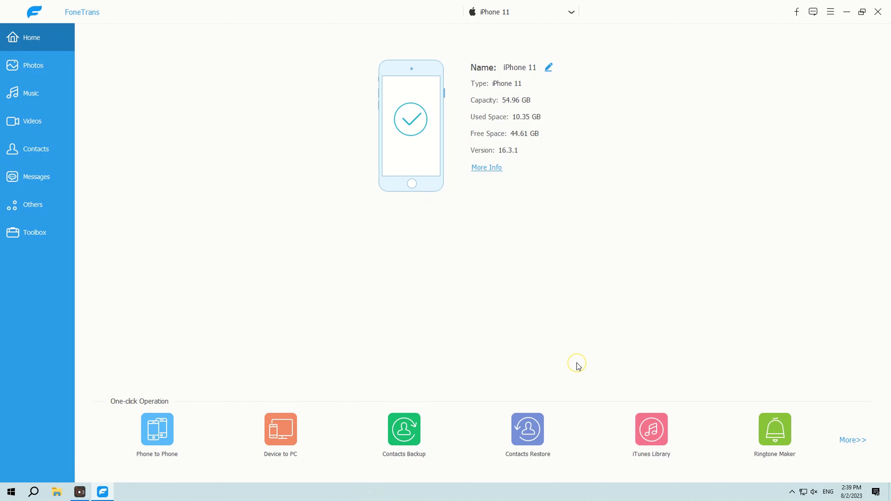
mouse_move(34, 79)
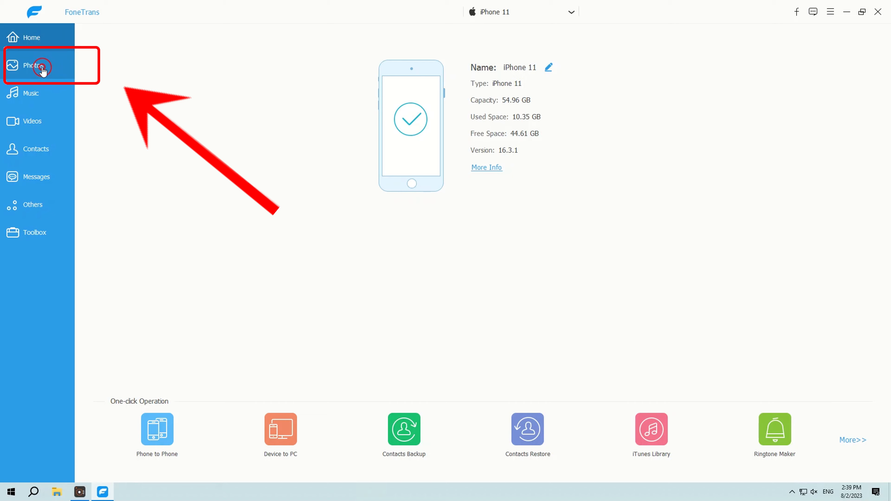
- Browse the Live Photos and Favorites albums, then show the full 526-item Camera Roll
click(33, 65)
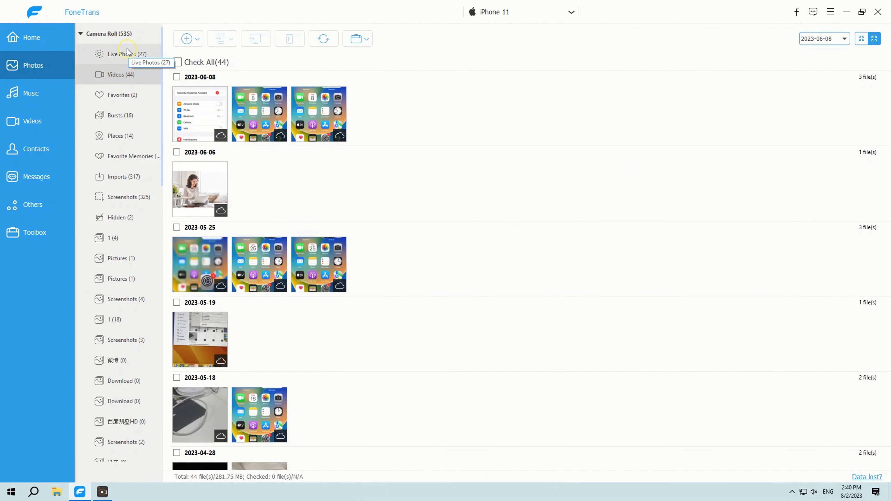
click(119, 74)
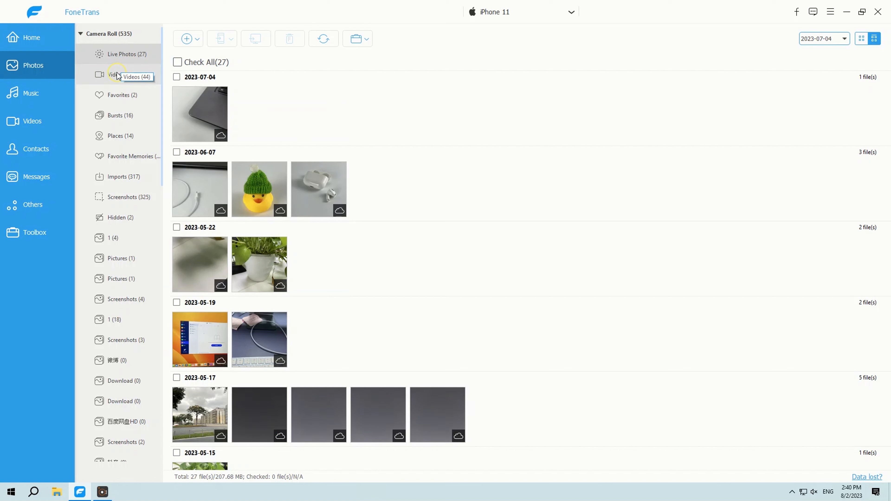
mouse_move(116, 54)
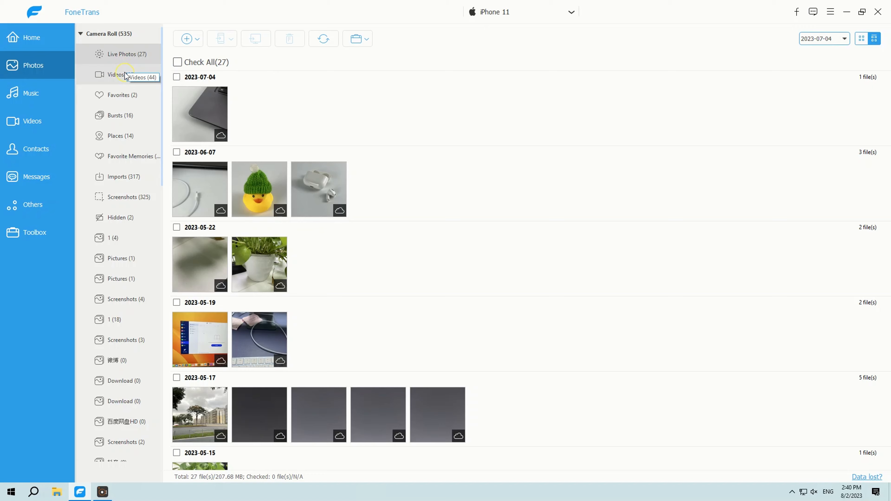
click(119, 95)
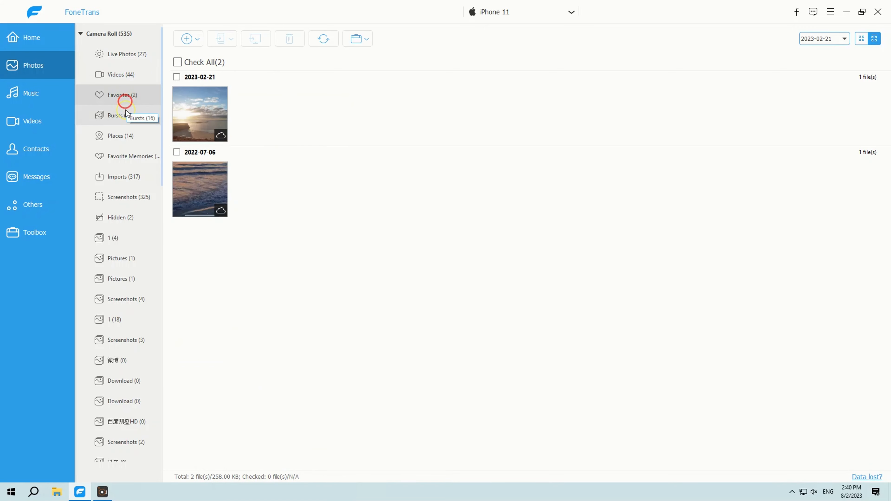
click(118, 176)
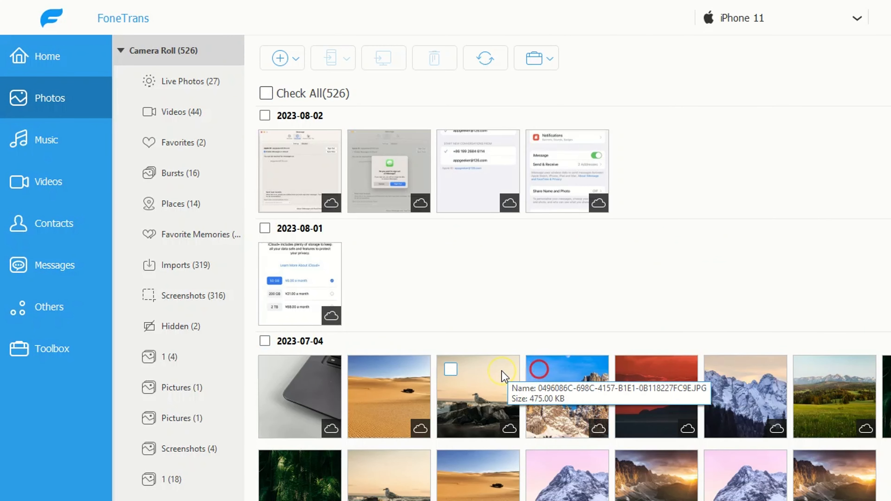
- Check every photo in the 2023-07-04 group and start Export to PC
click(265, 341)
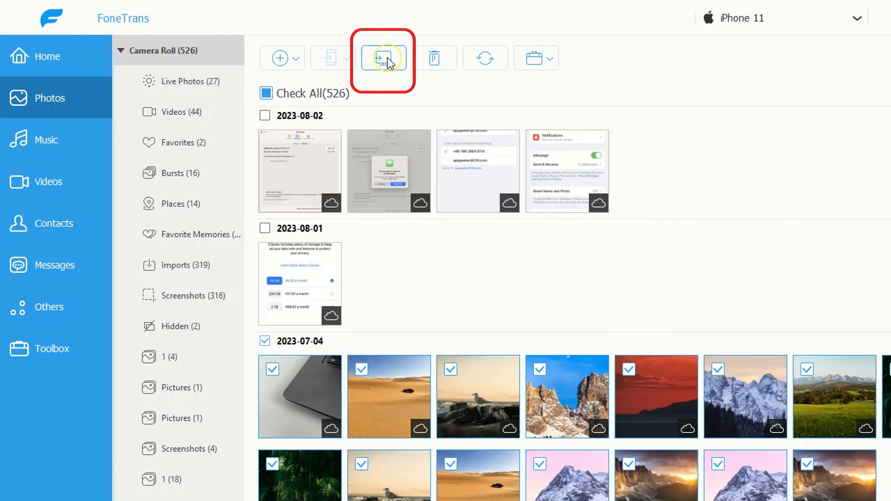
click(382, 58)
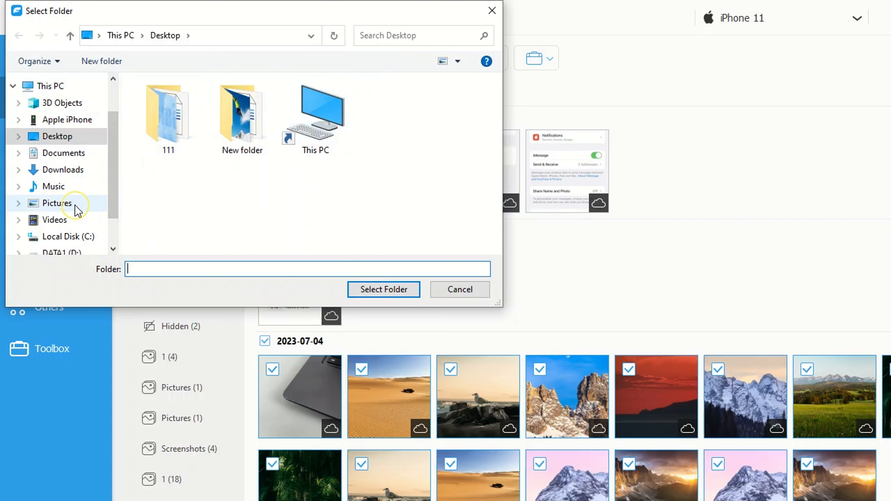
- Choose Desktop's New folder (2) as the export destination and confirm it
click(64, 236)
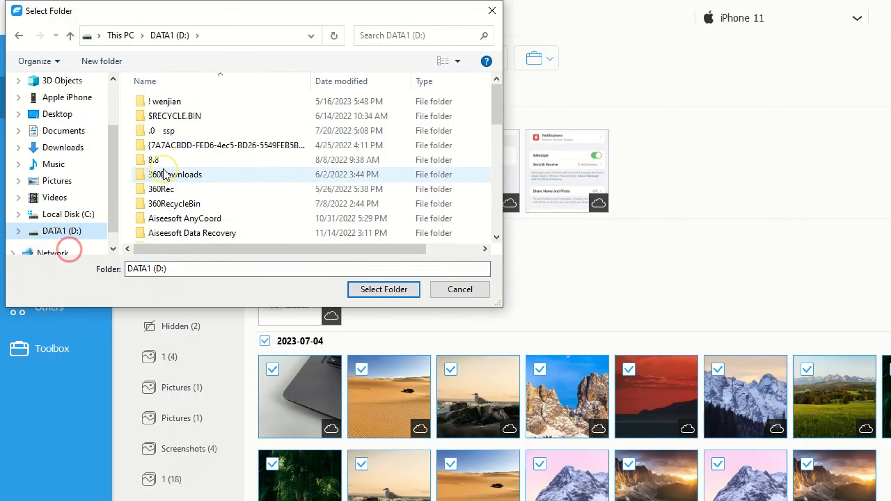
click(57, 136)
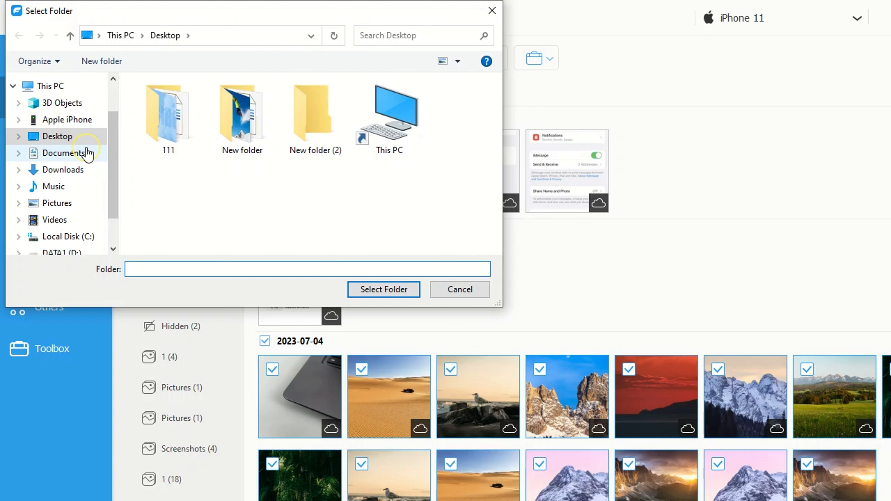
click(168, 114)
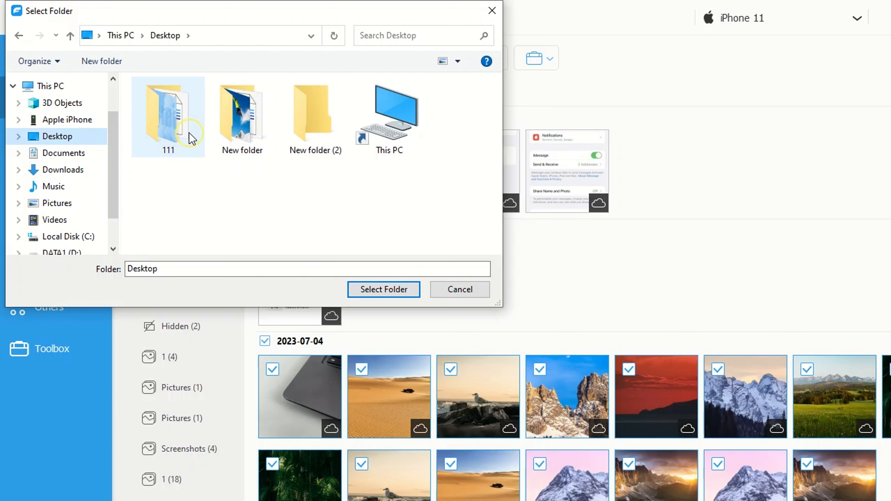
double_click(315, 113)
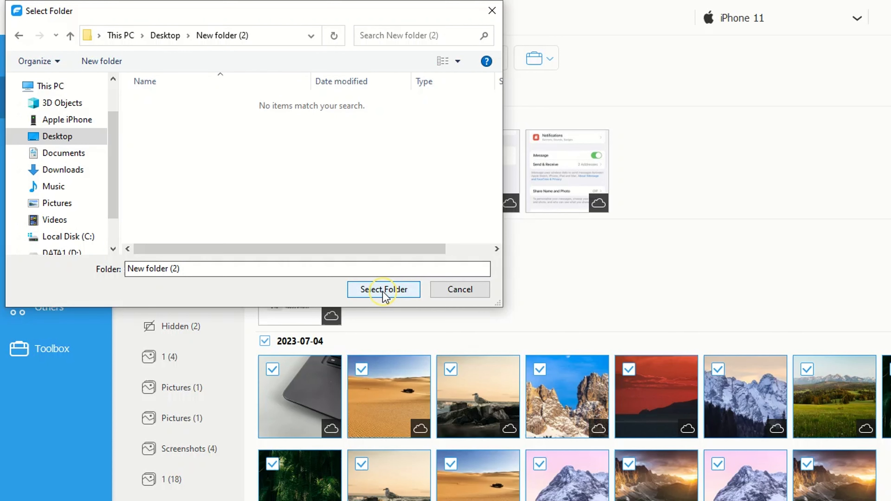
click(384, 290)
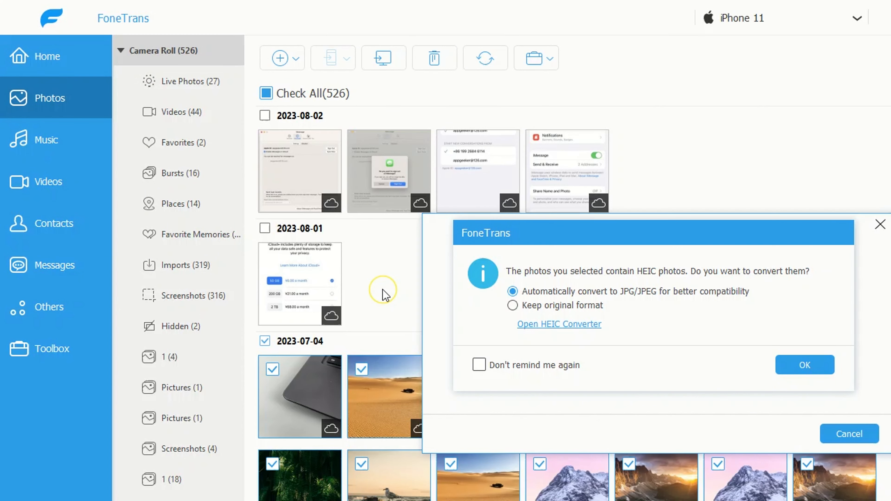
- Confirm JPG conversion to export the 19 photos, then open New folder (2) from the success dialog
click(803, 364)
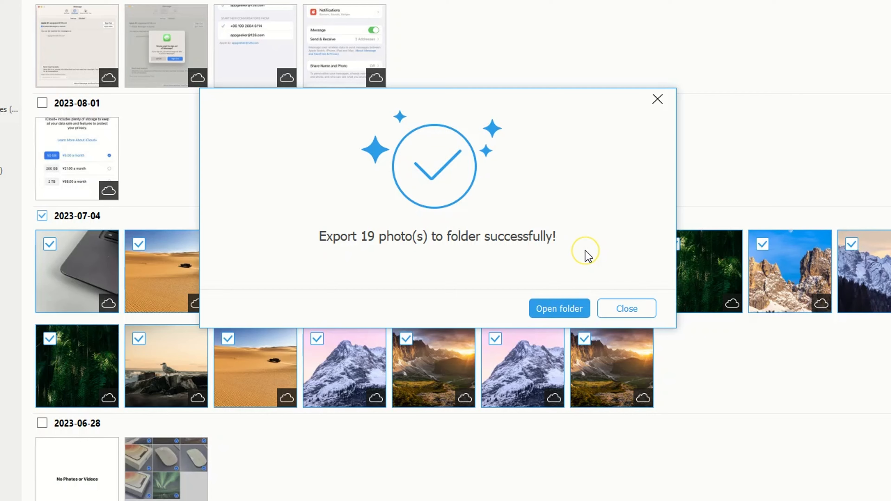
mouse_move(497, 275)
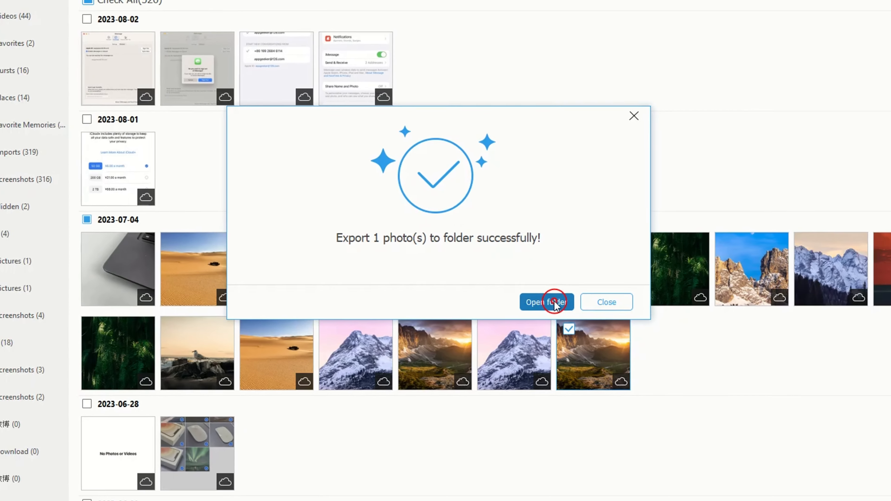
click(547, 302)
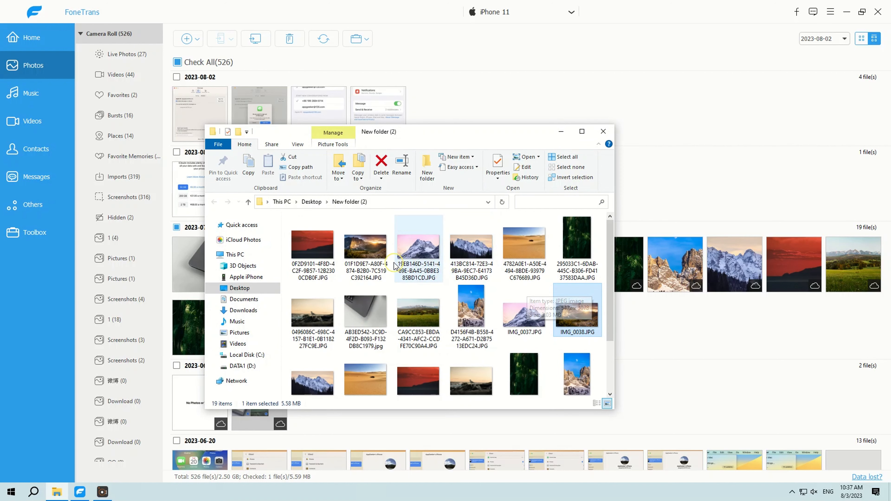
- View the first exported JPG and page through the next five photos in Windows Photo Viewer
double_click(312, 249)
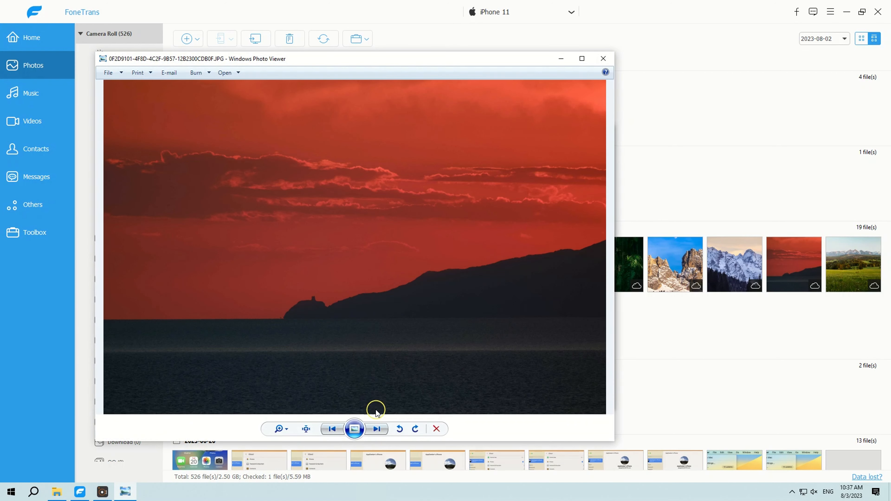
click(376, 429)
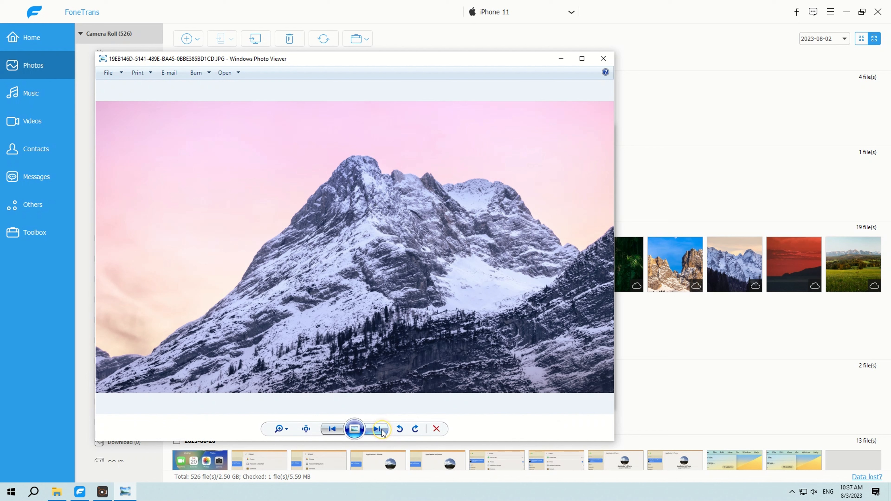
click(378, 428)
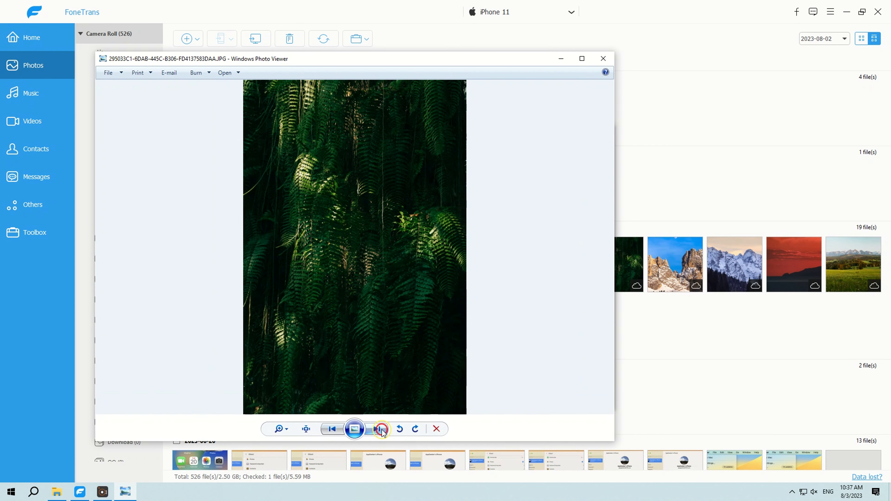
click(378, 429)
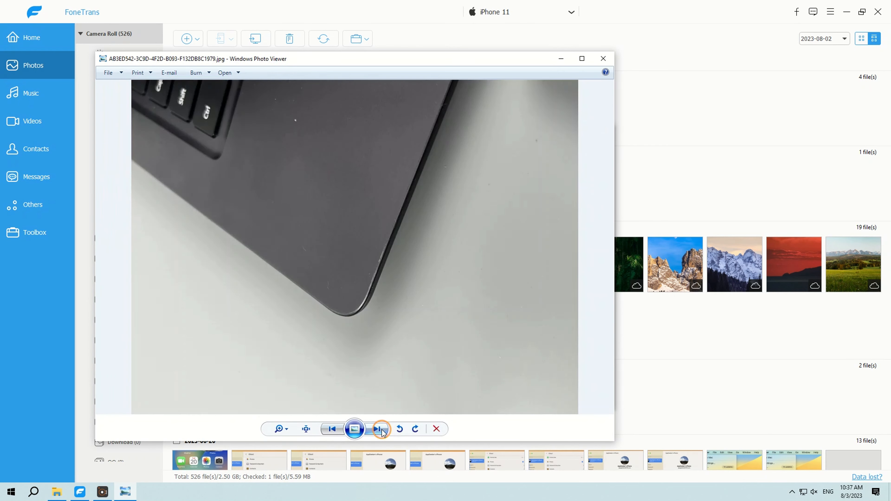
click(378, 428)
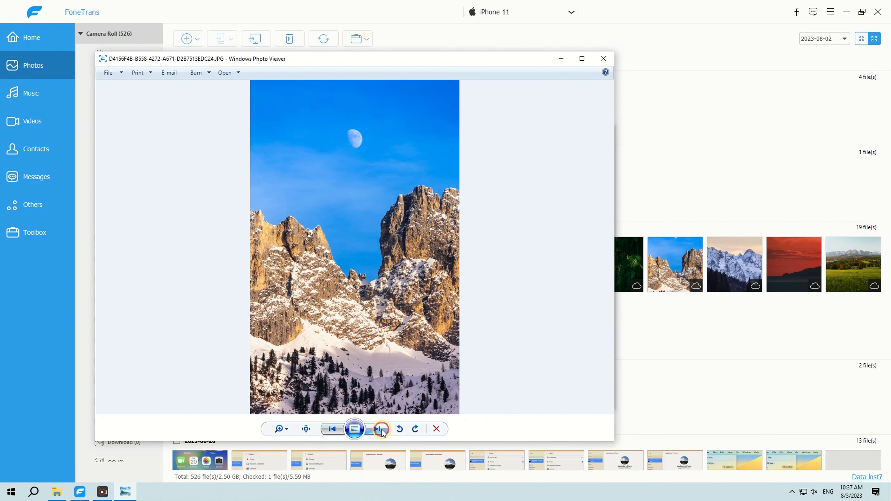
click(380, 429)
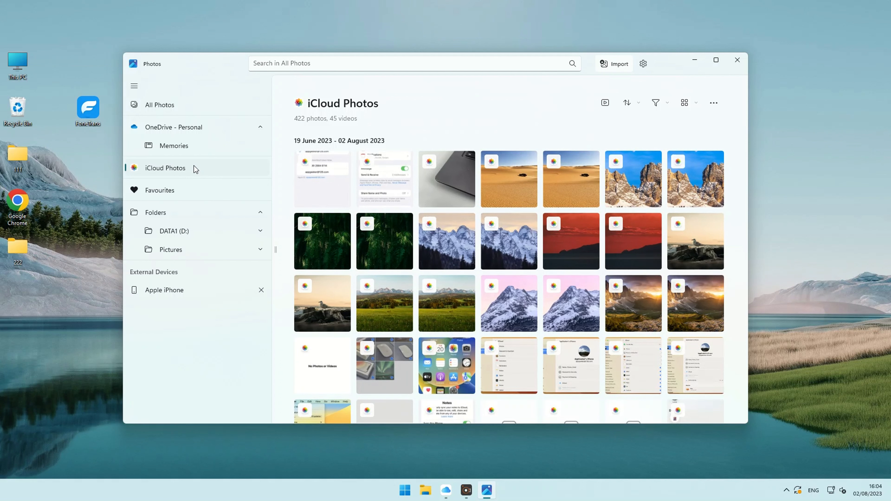
mouse_move(401, 204)
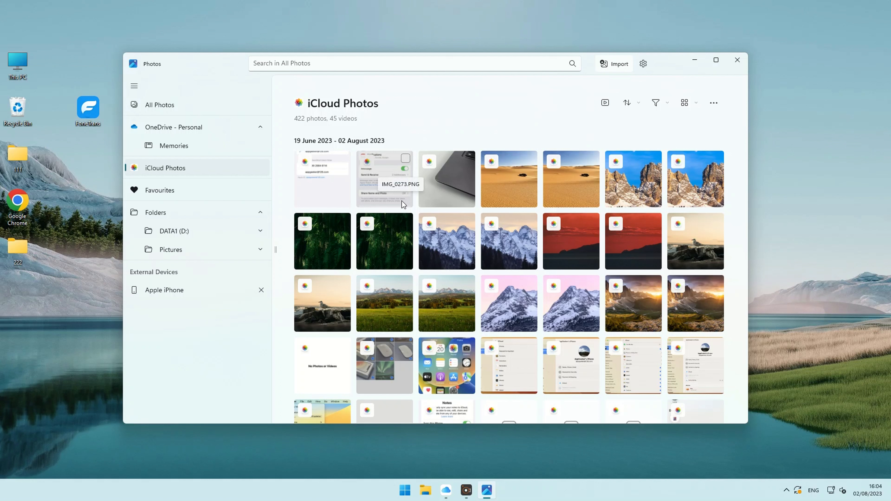